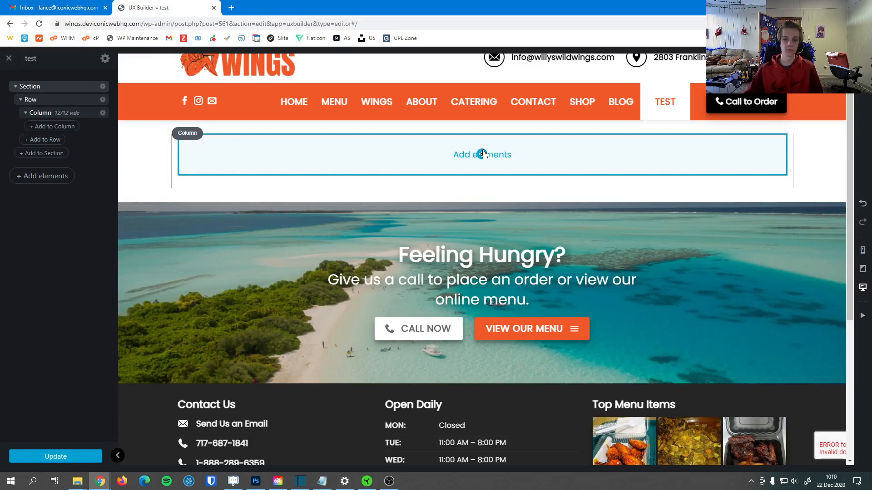
- Add the Flip Book element to the empty column by searching 'fli' in Add elements
left_click(481, 154)
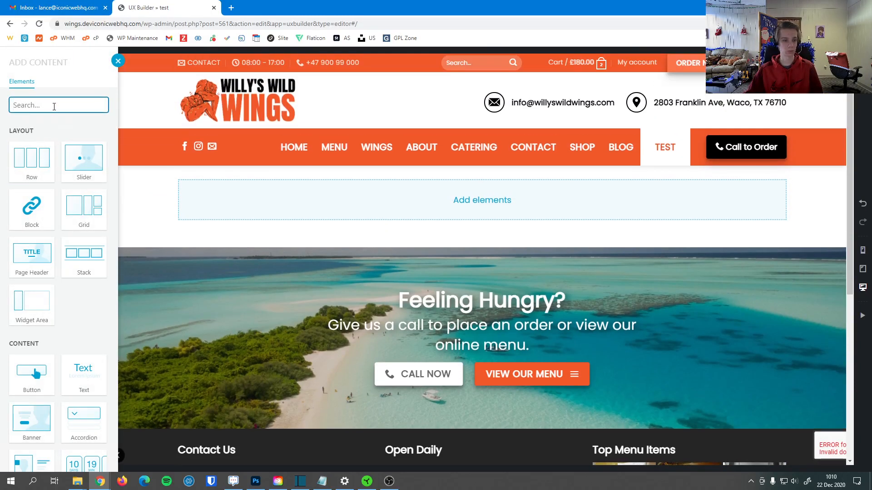
type("fli")
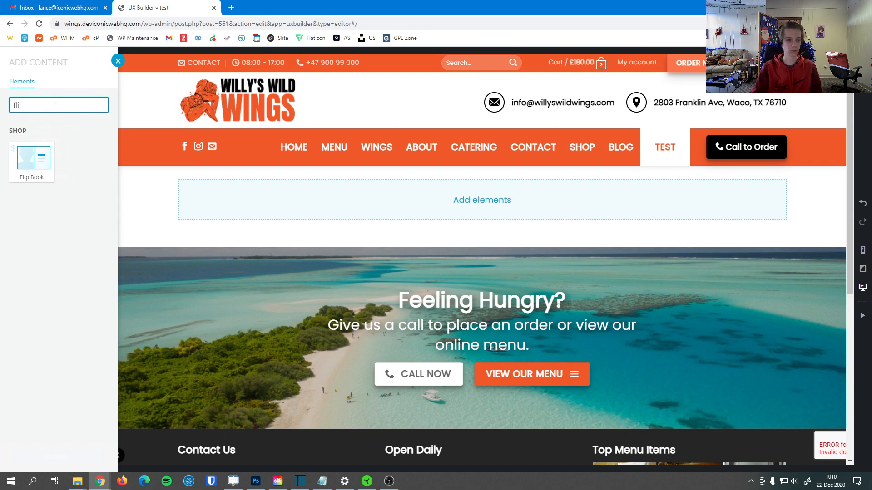
left_click(32, 157)
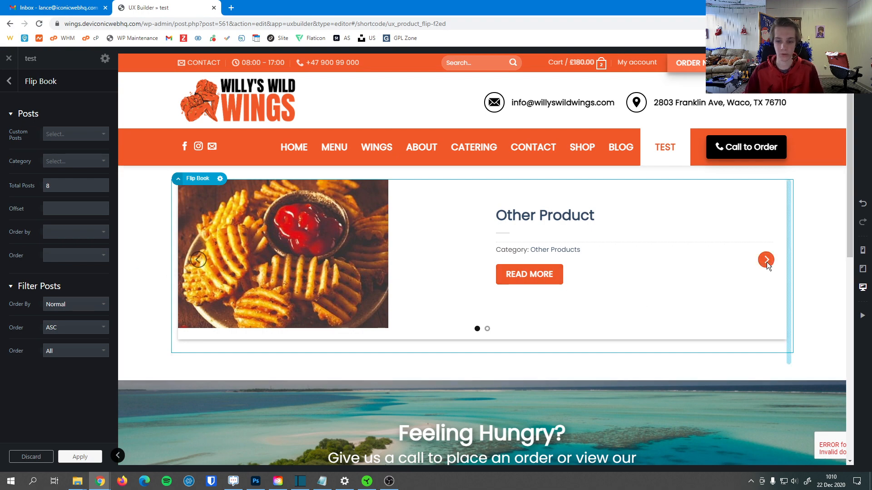
- Flip the new slider forward three times to cycle through its sample products
left_click(766, 260)
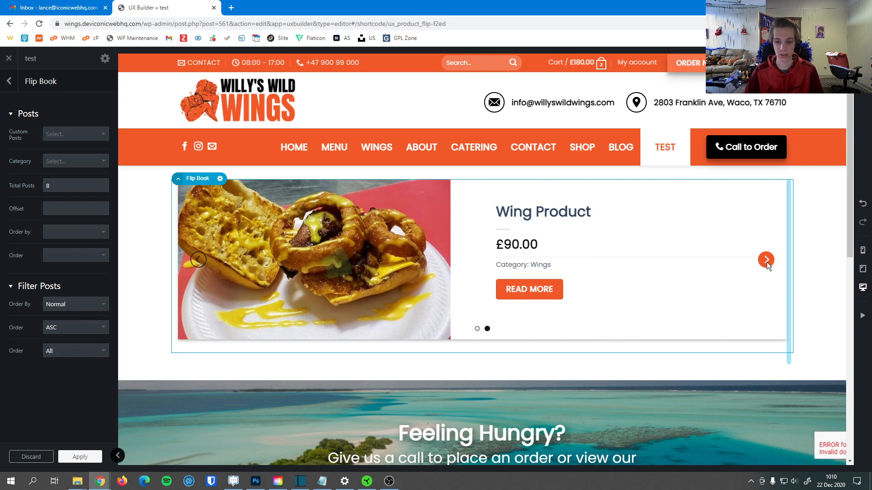
left_click(767, 260)
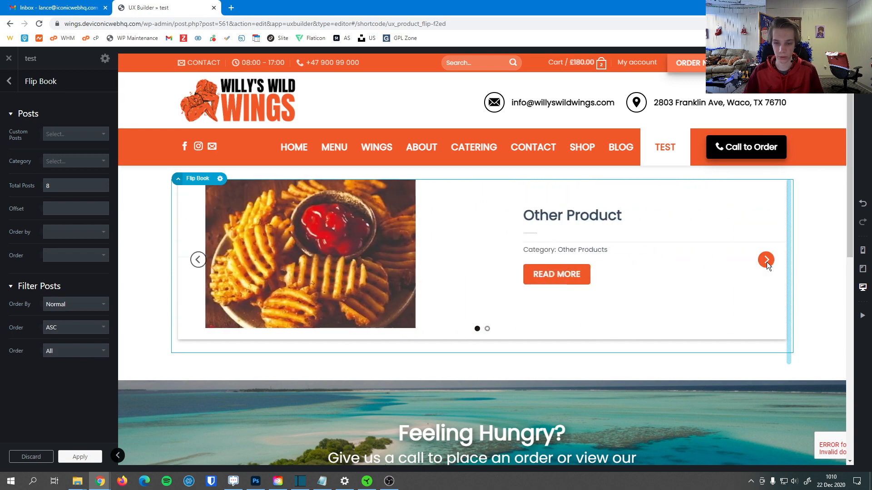
left_click(766, 259)
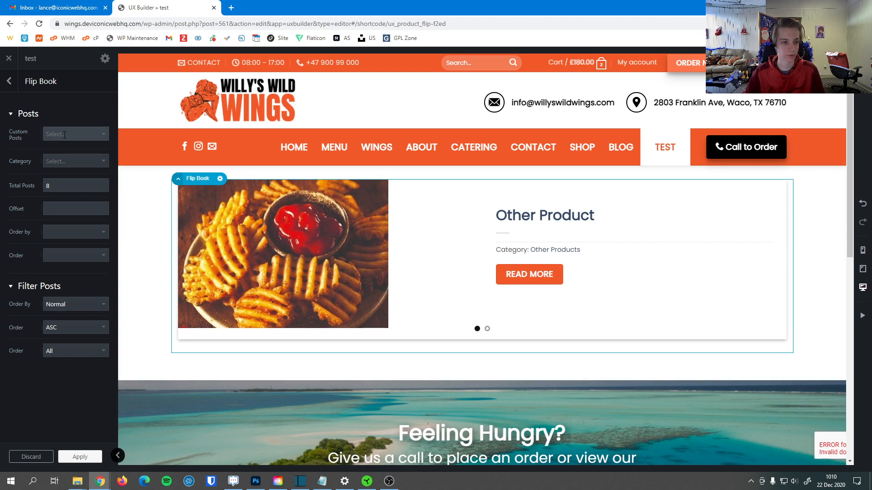
left_click(75, 133)
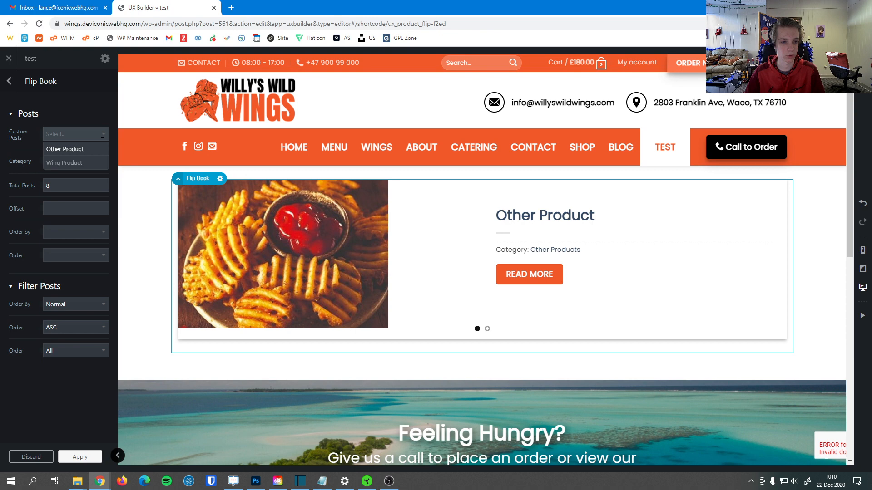
mouse_move(63, 165)
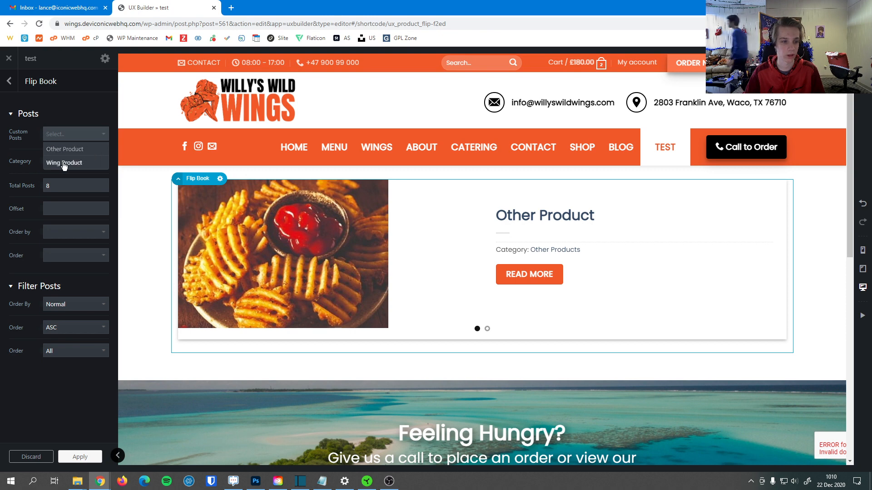
mouse_move(65, 149)
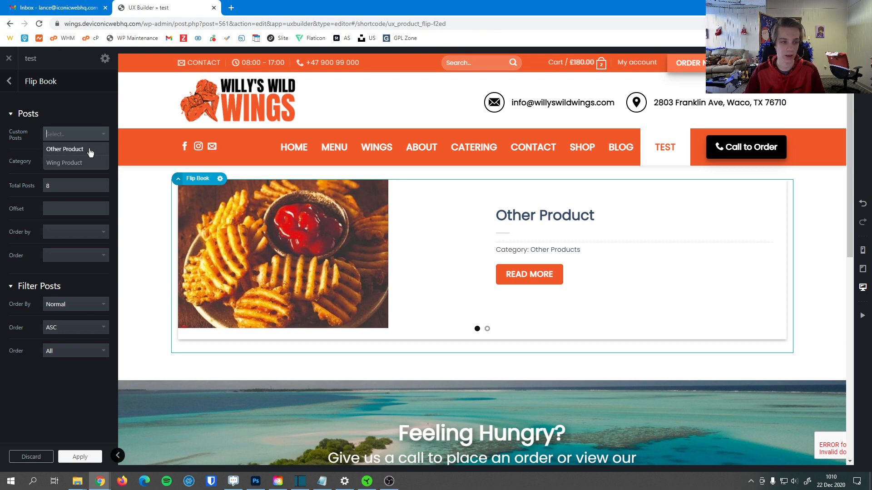
mouse_move(69, 165)
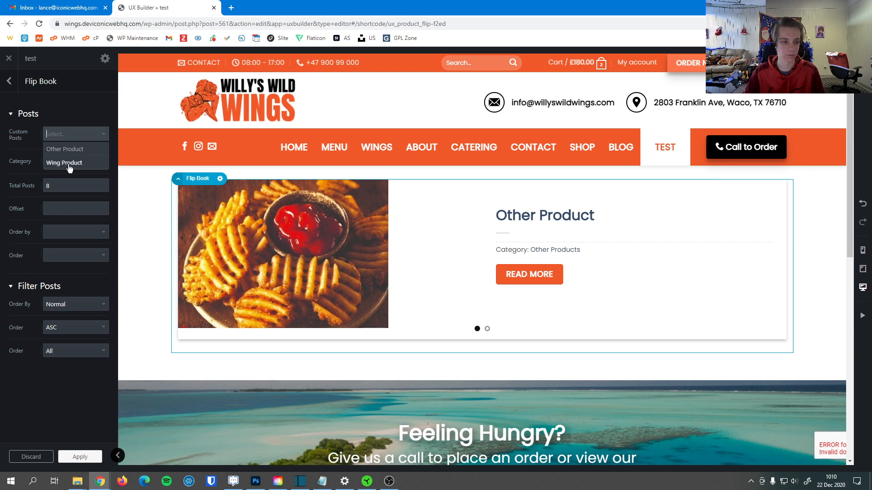
left_click(76, 161)
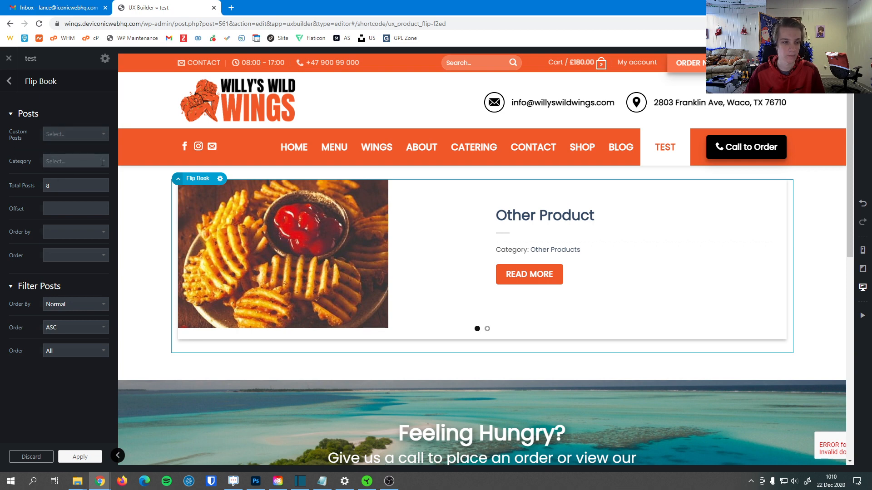
left_click(76, 162)
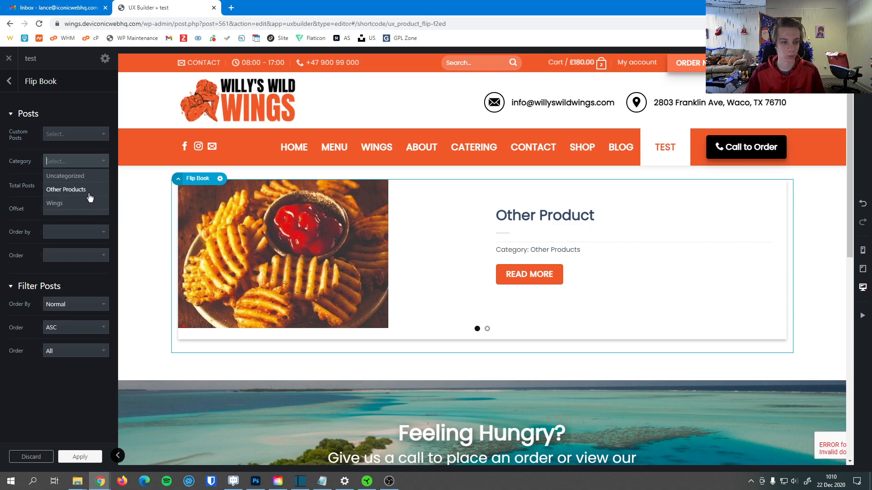
mouse_move(67, 202)
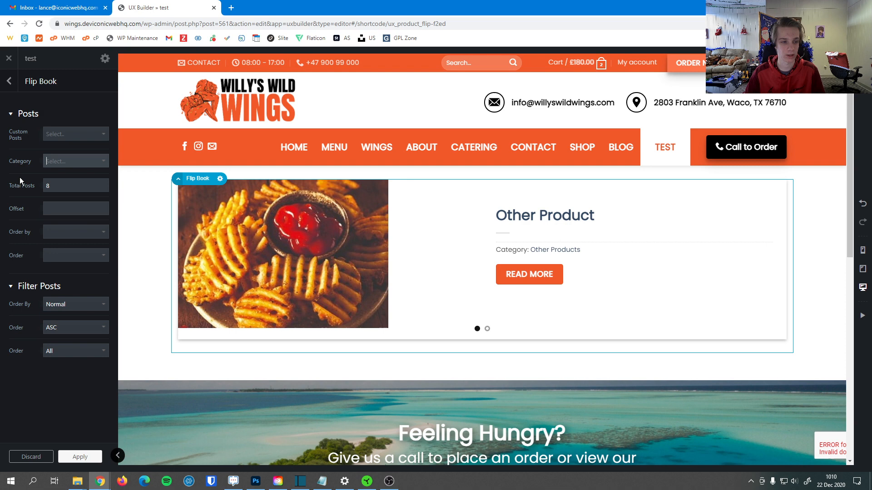
mouse_move(2, 169)
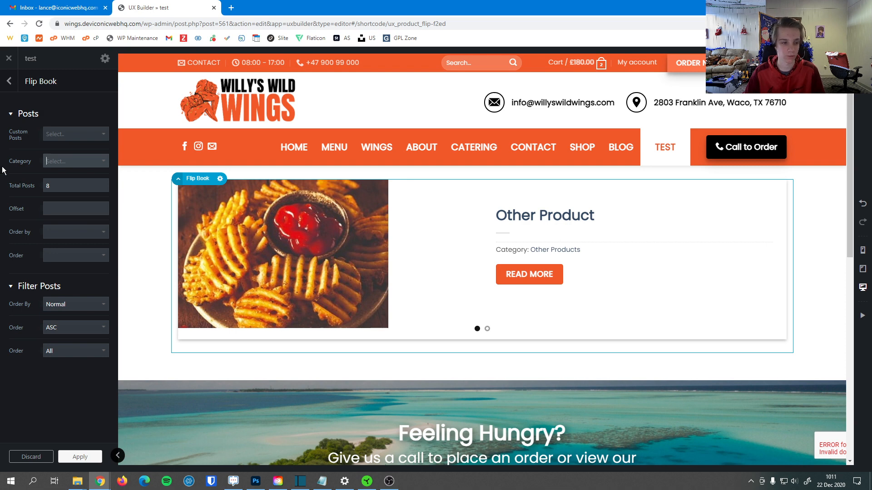
left_click(76, 185)
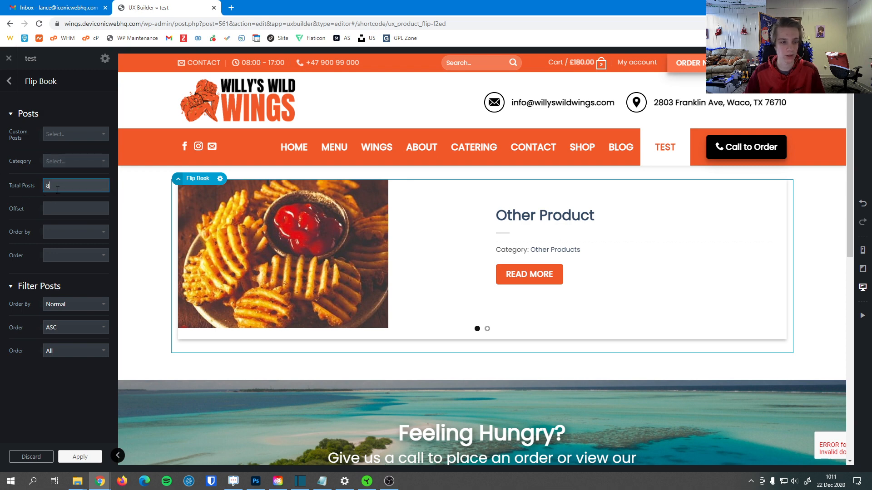
mouse_move(7, 191)
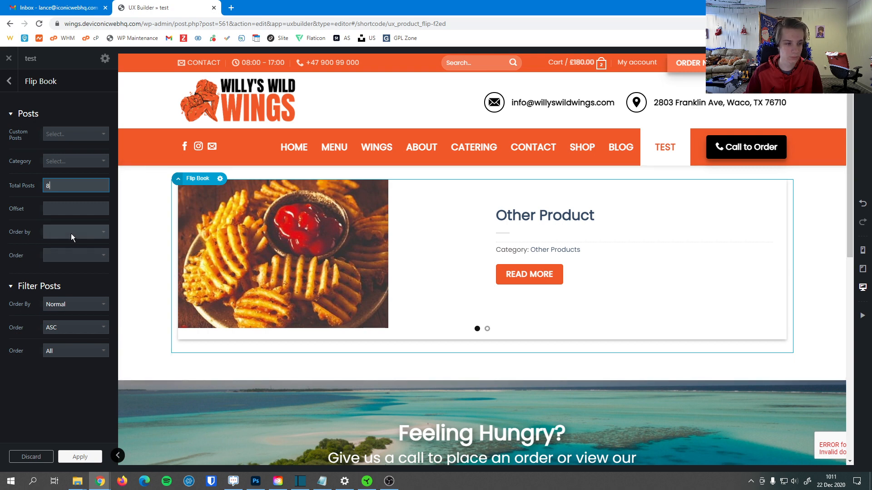
- Browse the Order by choices for the Flip Book's products
left_click(76, 231)
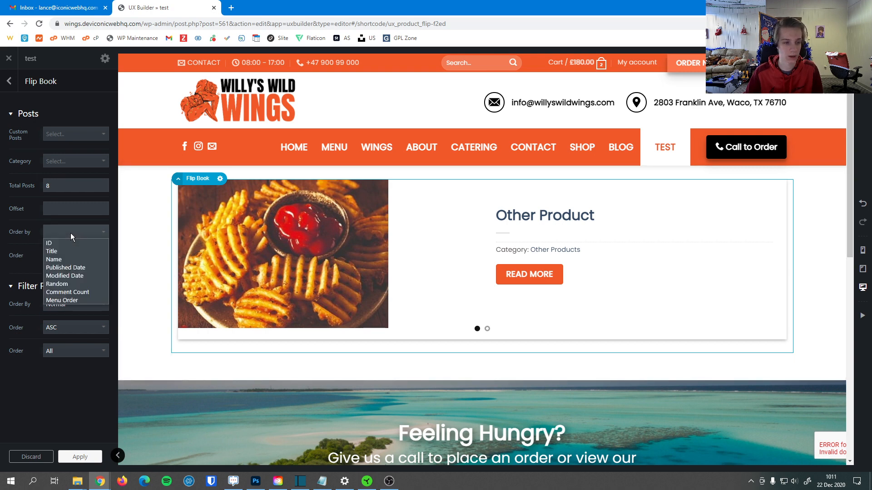
mouse_move(86, 235)
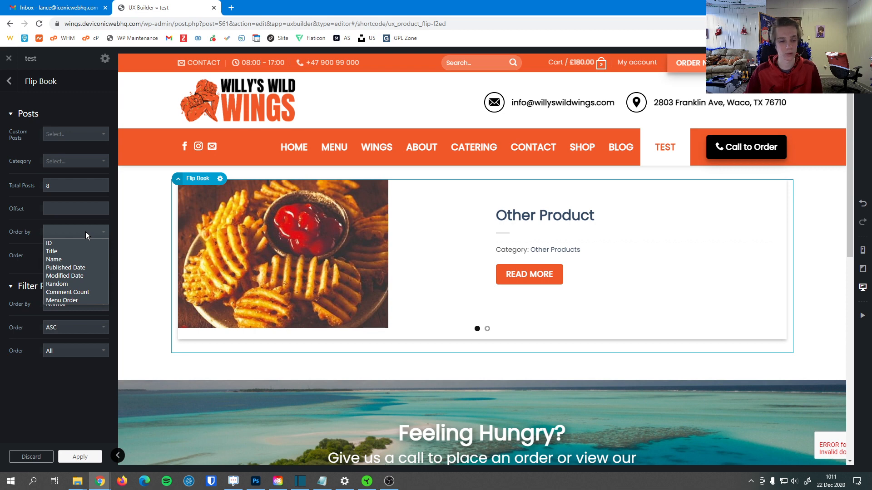
mouse_move(76, 243)
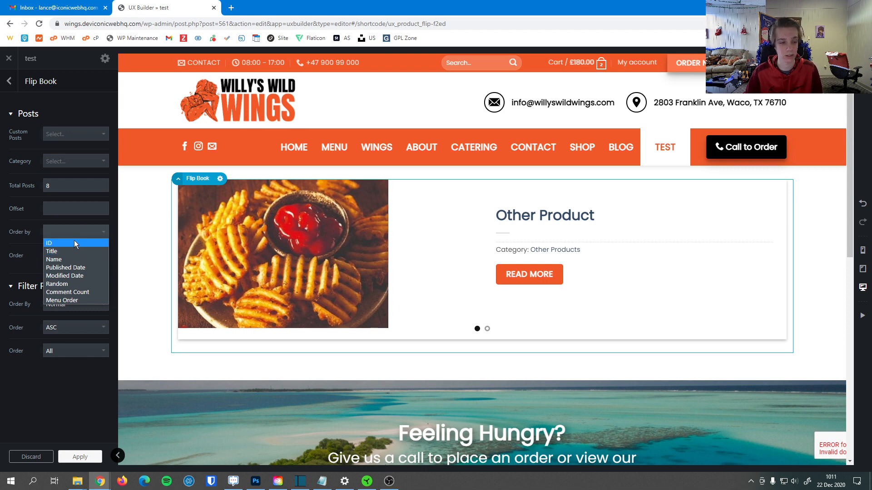
mouse_move(68, 251)
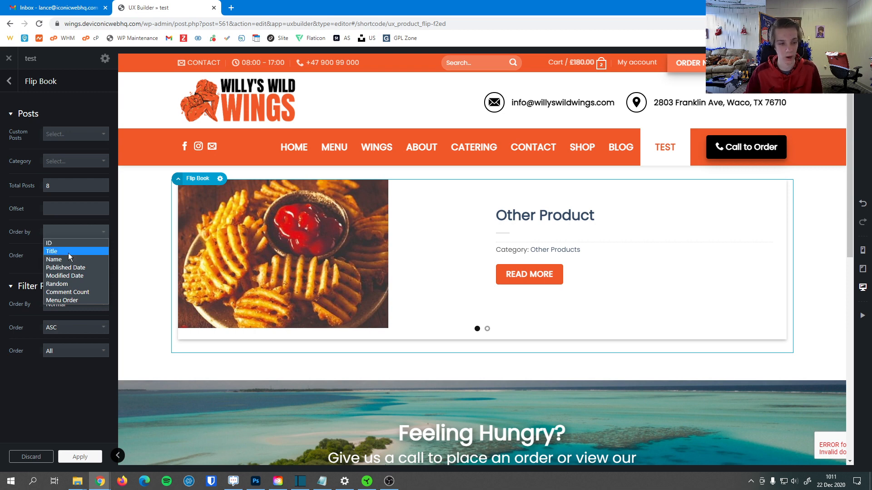
mouse_move(94, 272)
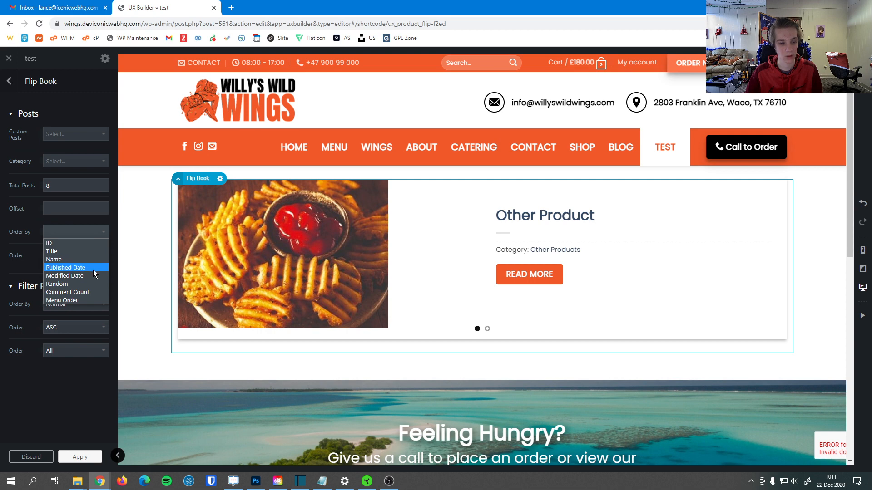
mouse_move(65, 276)
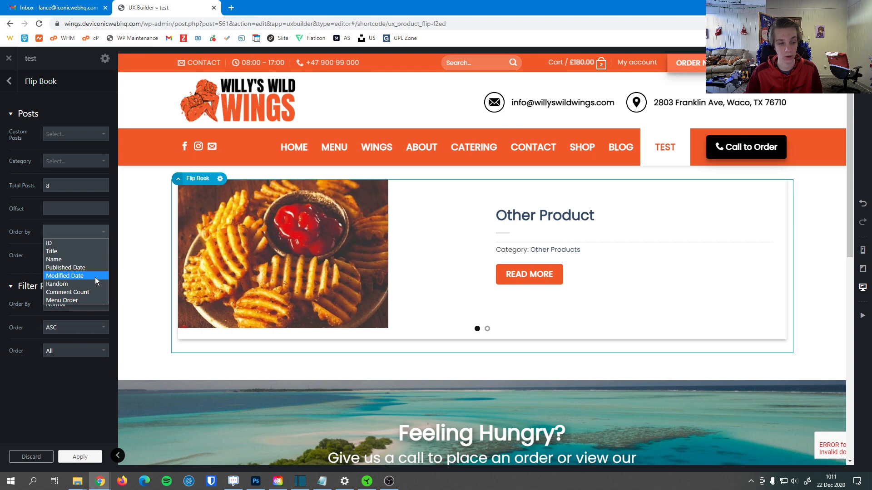
mouse_move(57, 285)
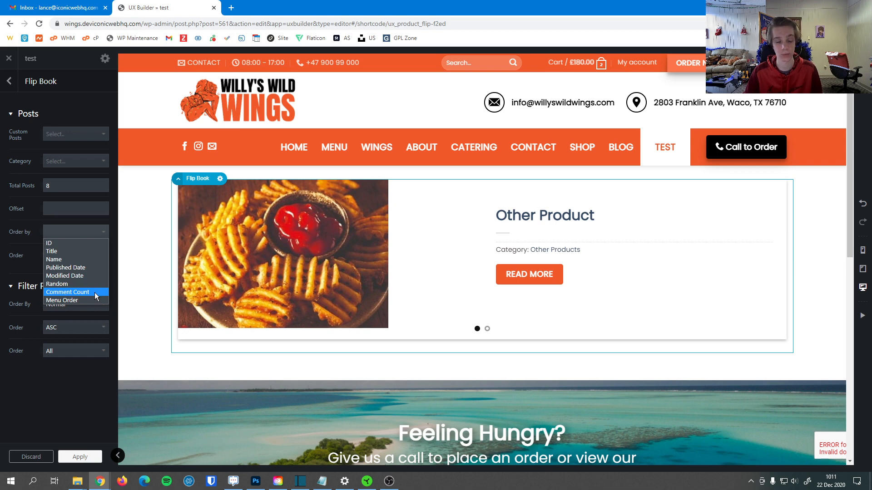
mouse_move(62, 300)
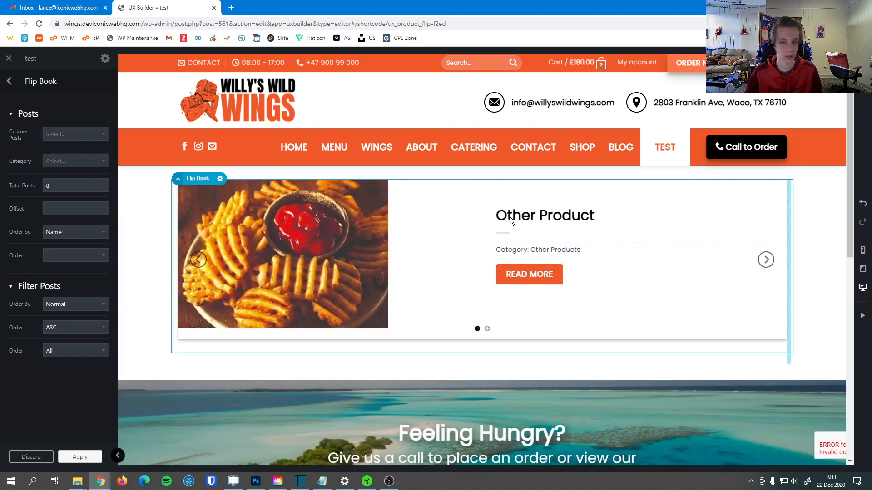
mouse_move(514, 229)
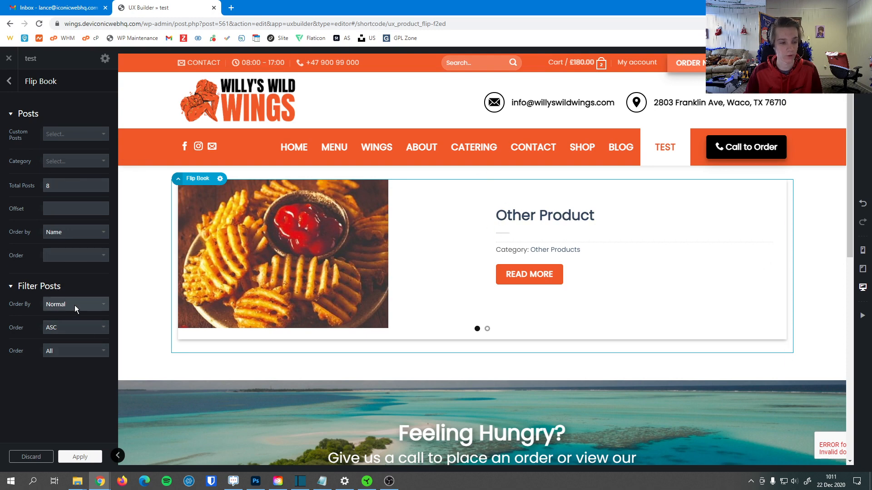
- Try the Filter Posts sort direction as DESC, then set it back to ASC, leaving Normal and All
left_click(76, 304)
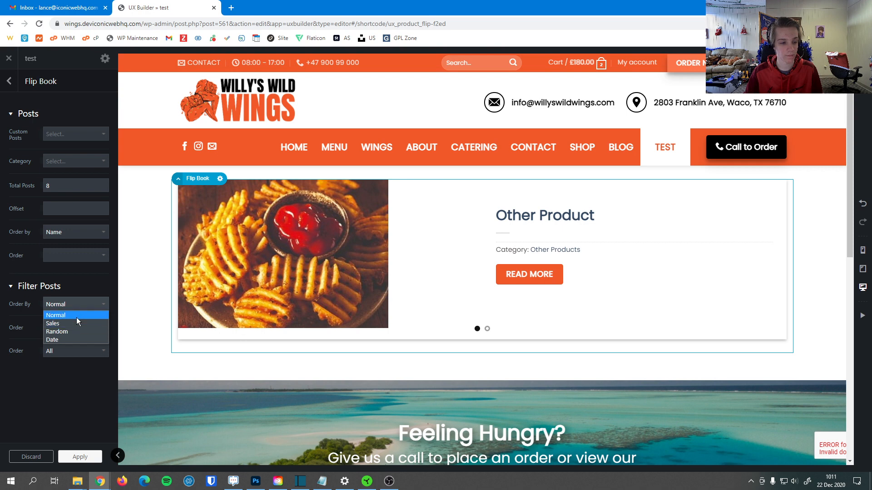
mouse_move(80, 317)
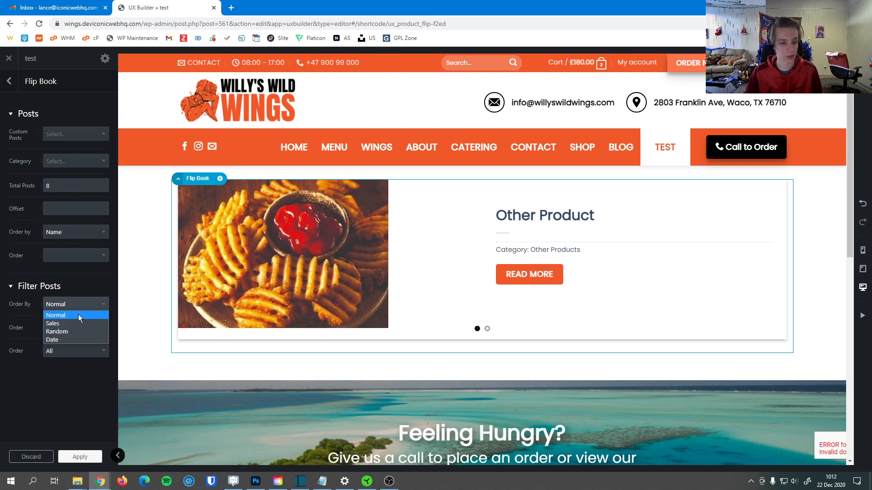
mouse_move(53, 324)
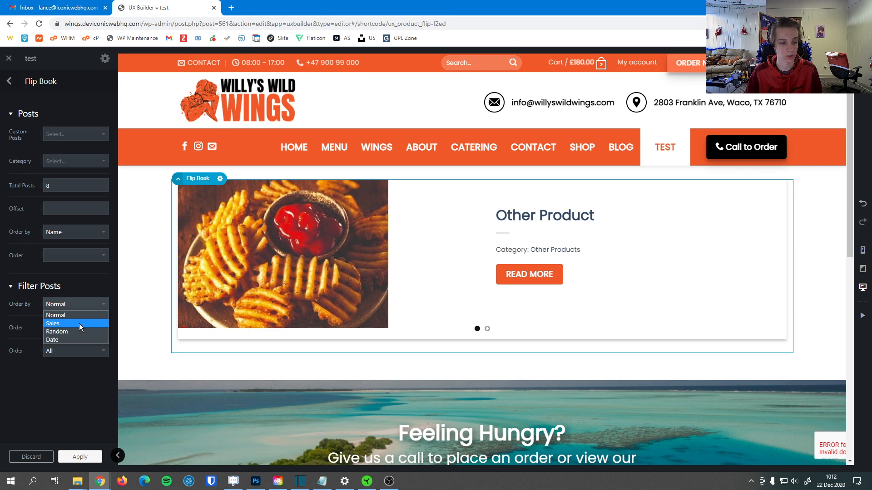
mouse_move(57, 331)
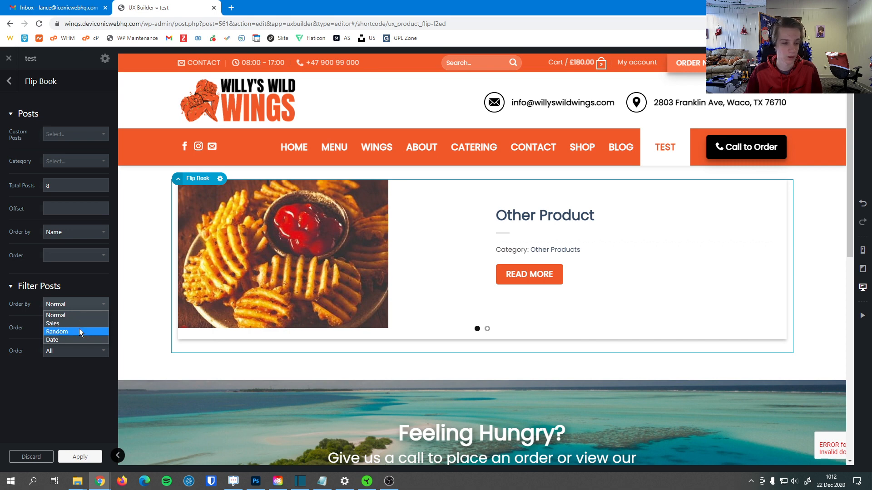
mouse_move(76, 339)
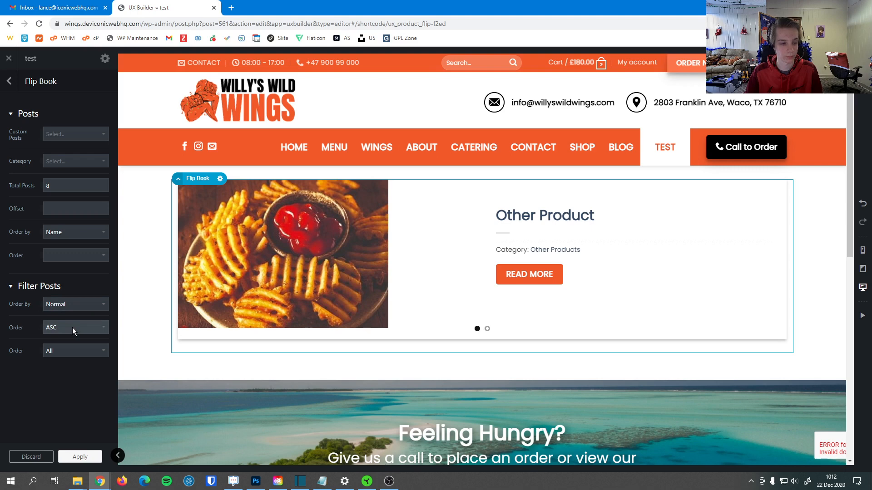
left_click(76, 327)
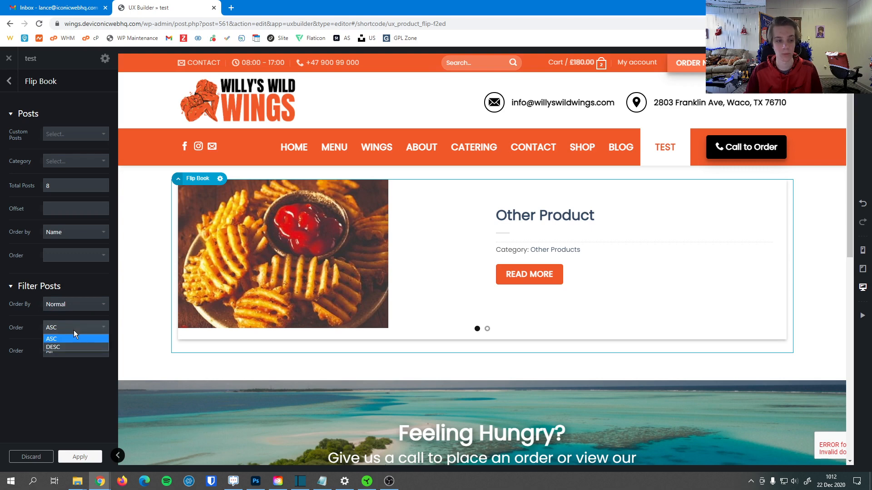
left_click(52, 347)
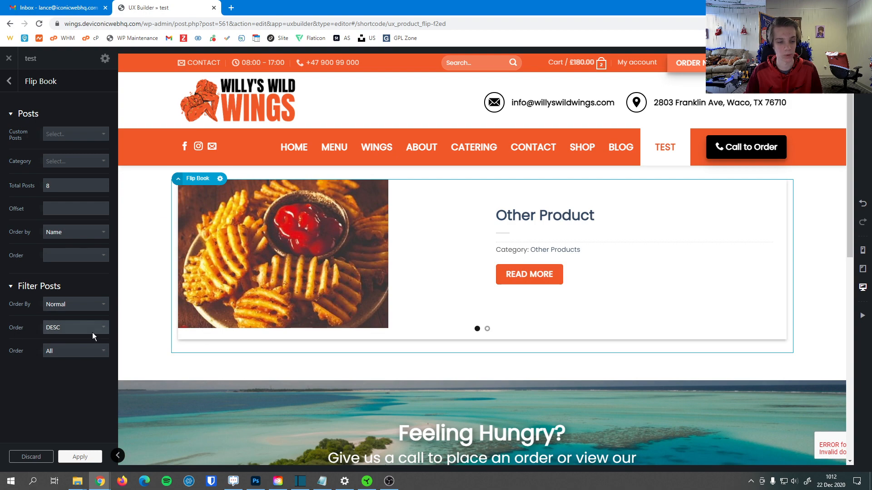
left_click(75, 327)
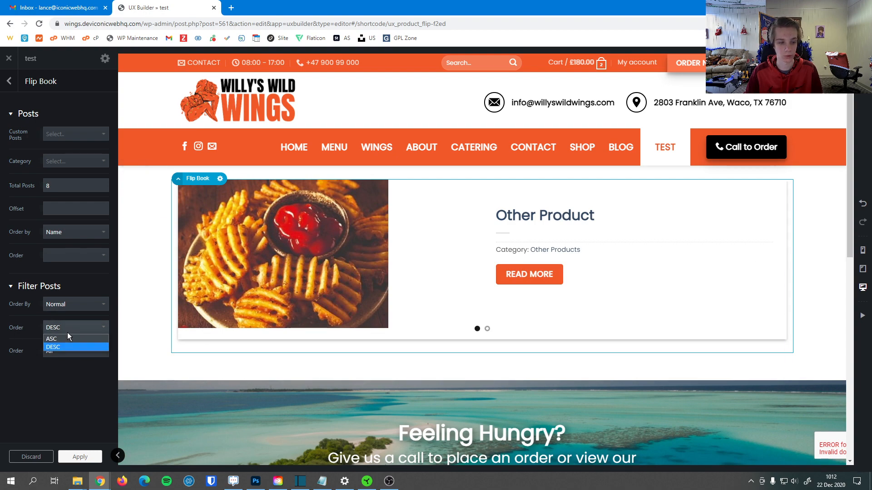
left_click(51, 338)
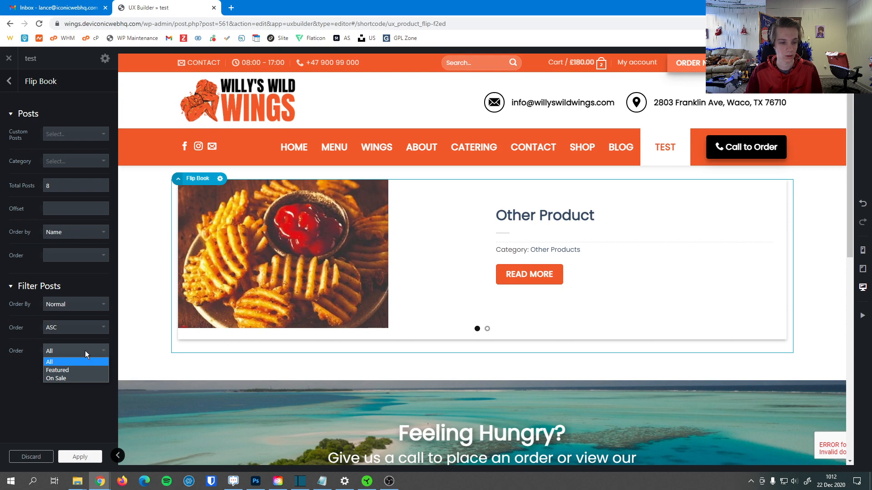
mouse_move(82, 364)
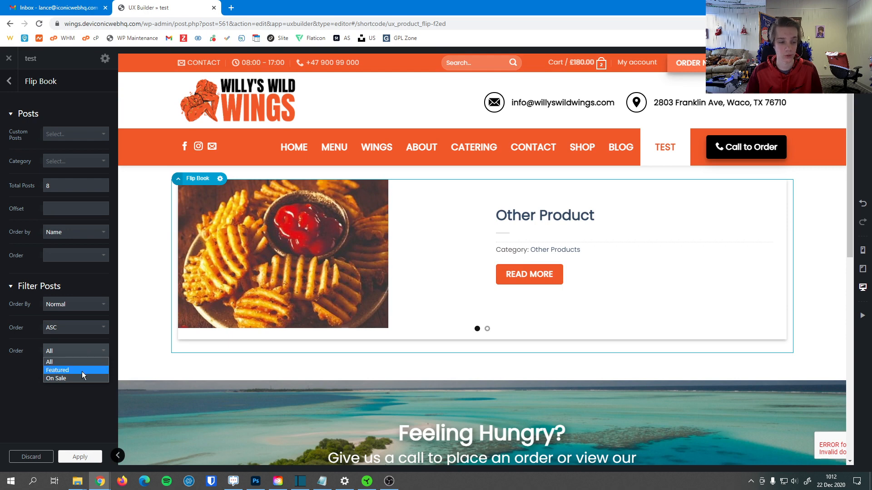
mouse_move(57, 363)
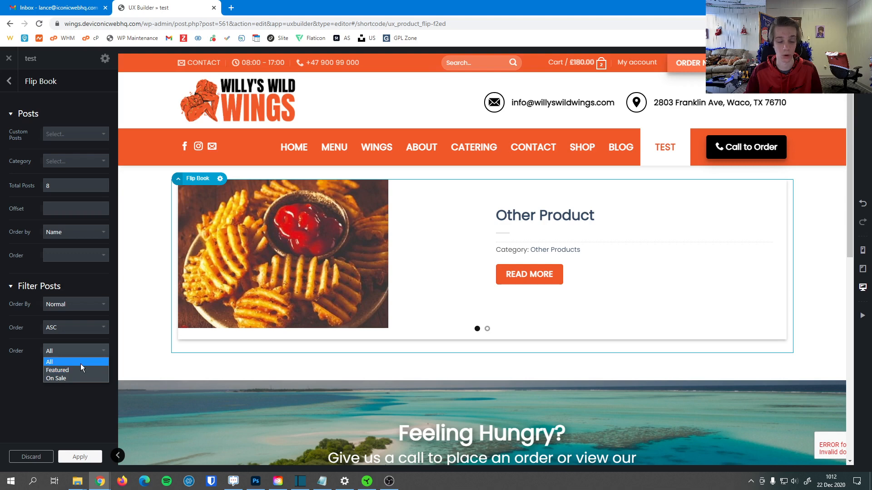
mouse_move(57, 371)
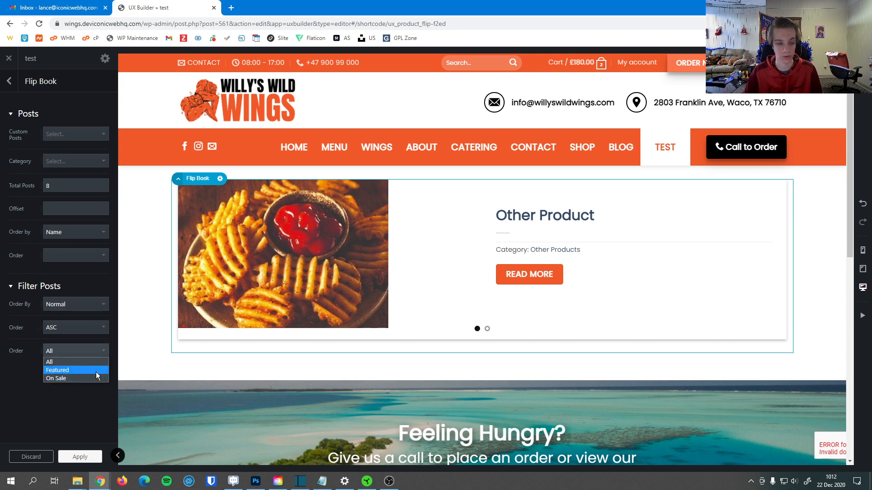
mouse_move(75, 377)
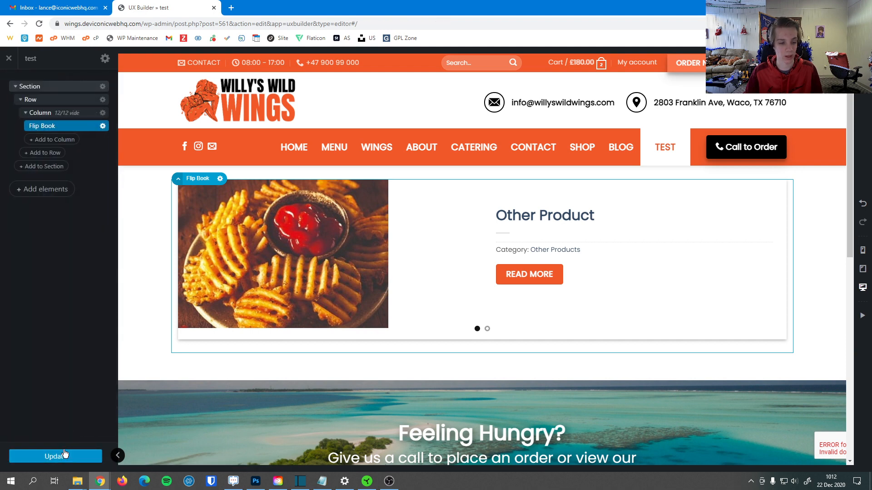
- Publish the test page with Update so the Flip Book slider goes live
left_click(54, 456)
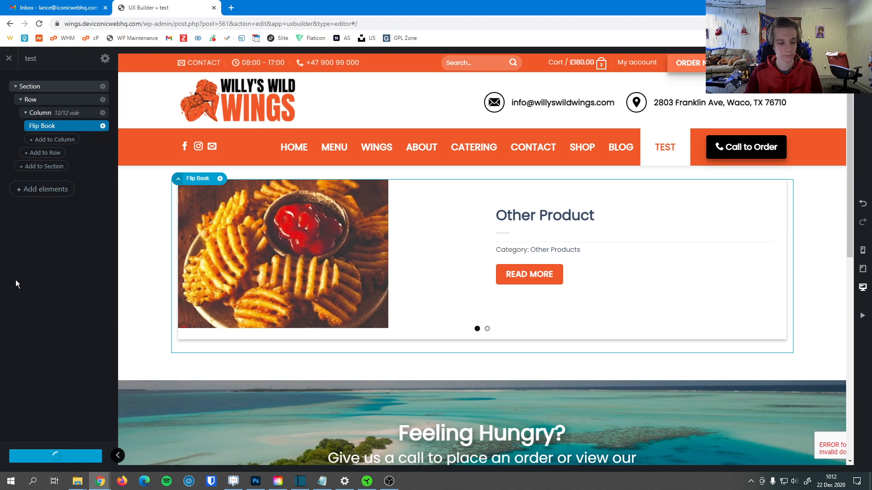